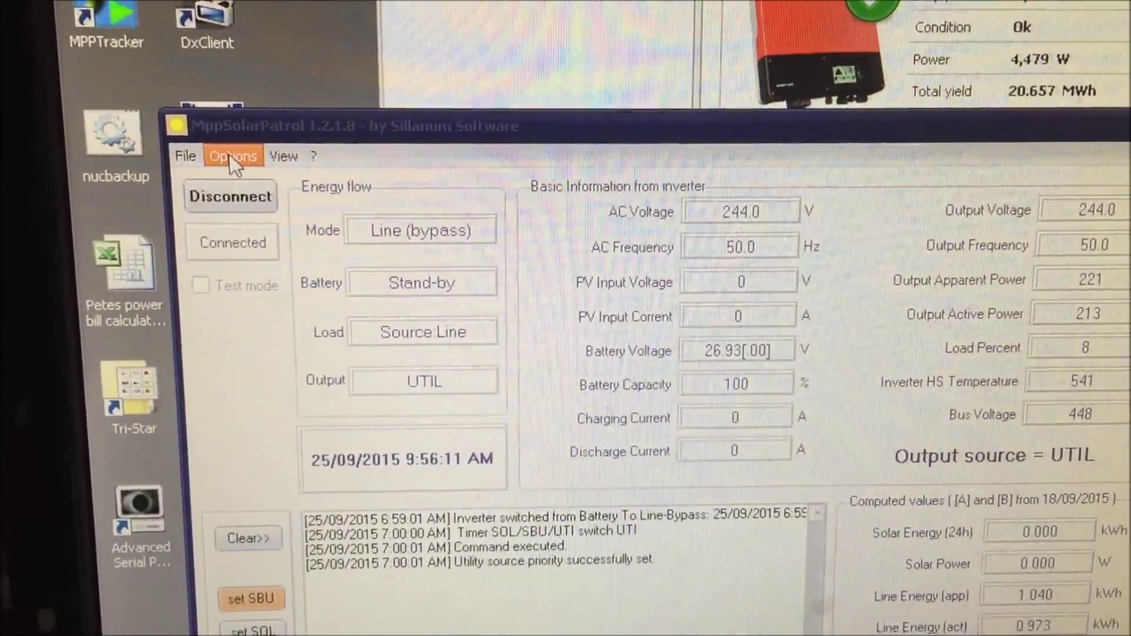
Bring up the Options menu from the MppSolarPatrol menu bar.
left_click(234, 155)
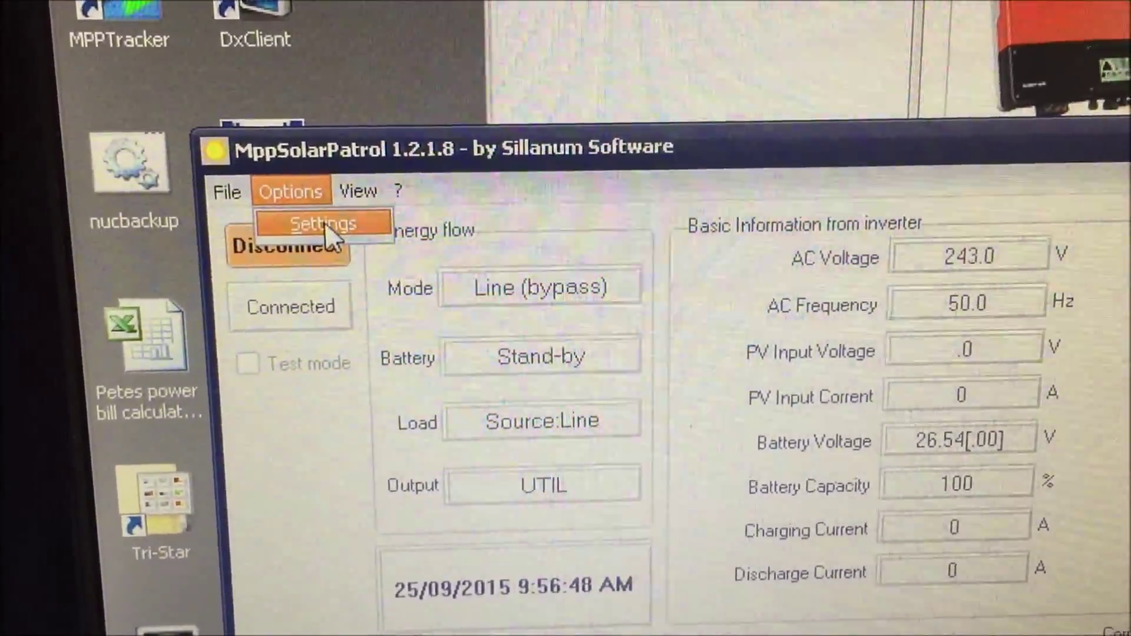
Show the enabled switching timer in Settings: Util at 7:00 AM, SBU at 5:00 PM.
left_click(323, 223)
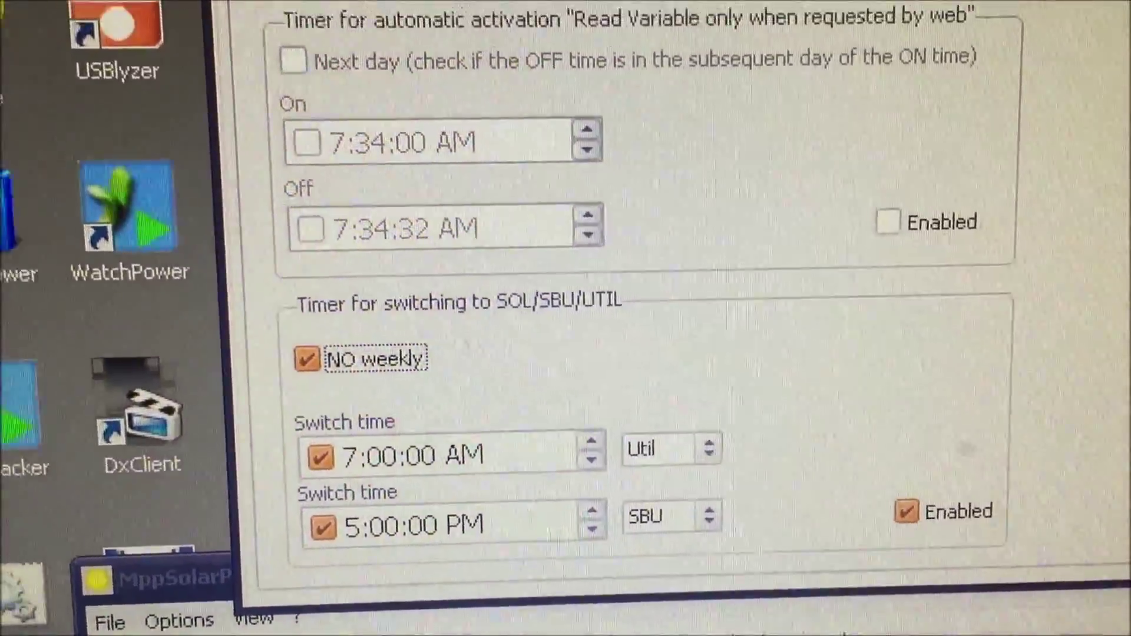
scroll("down", 3)
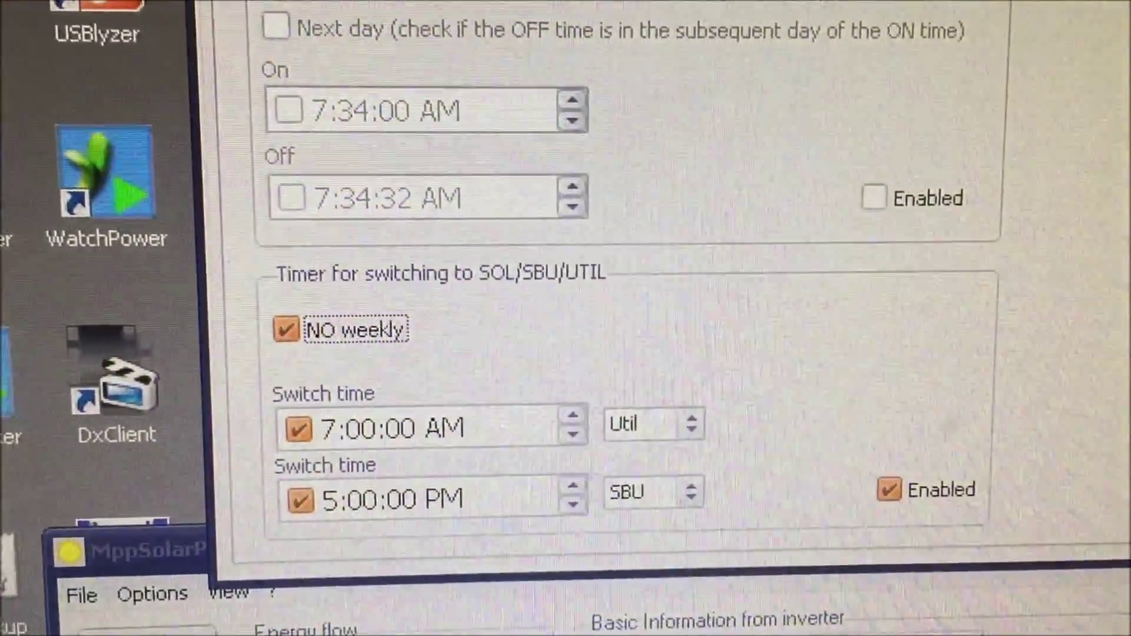
scroll("down", 3)
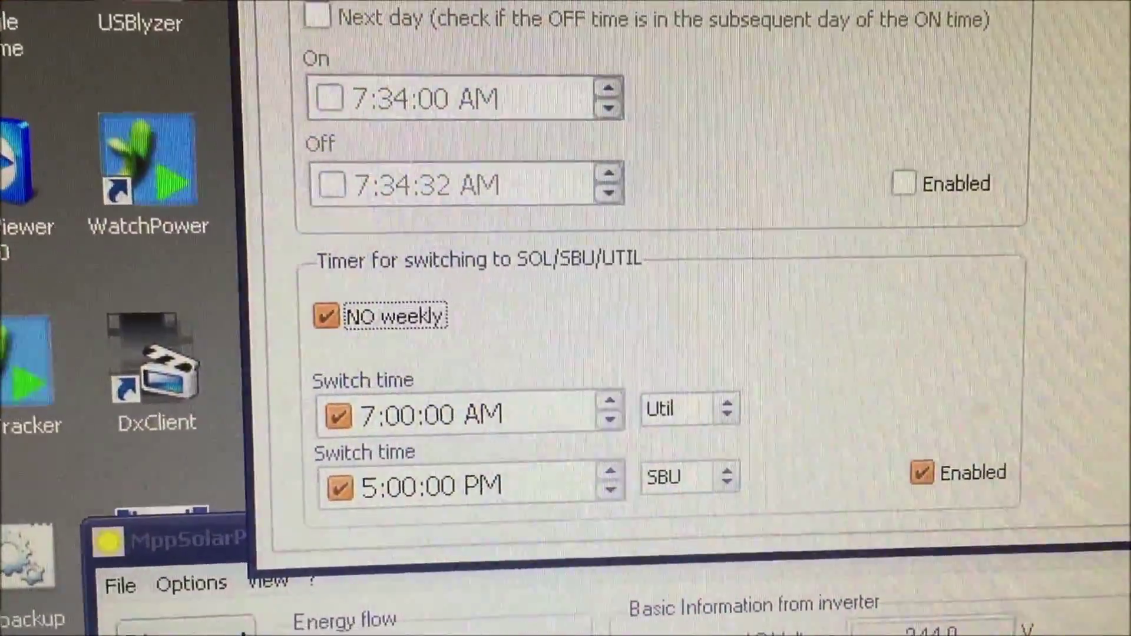
scroll("down", 3)
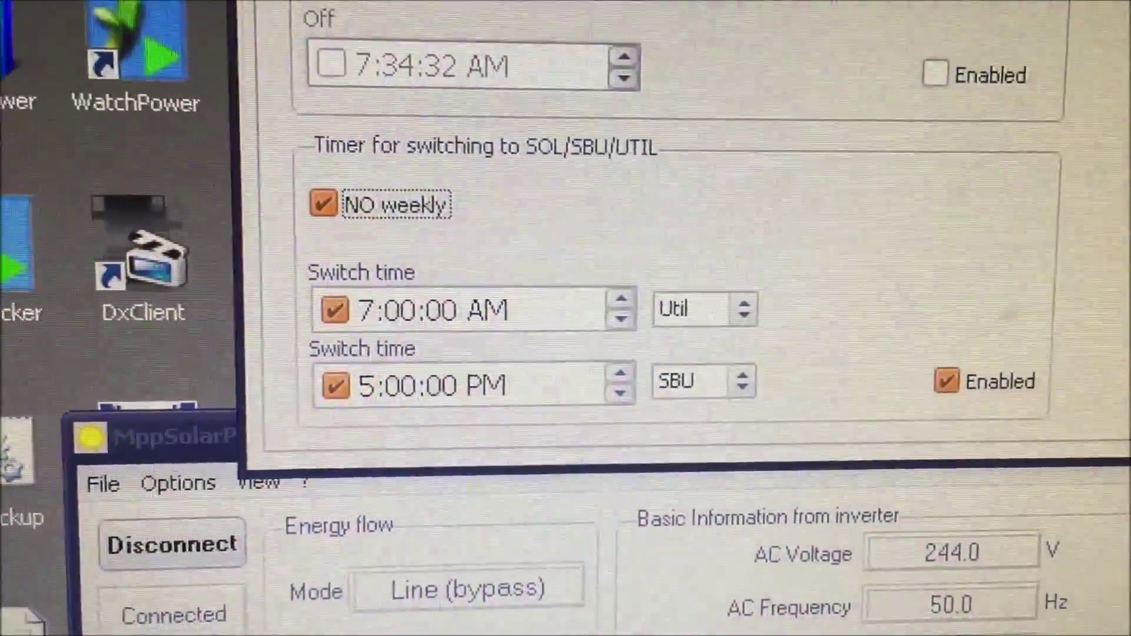